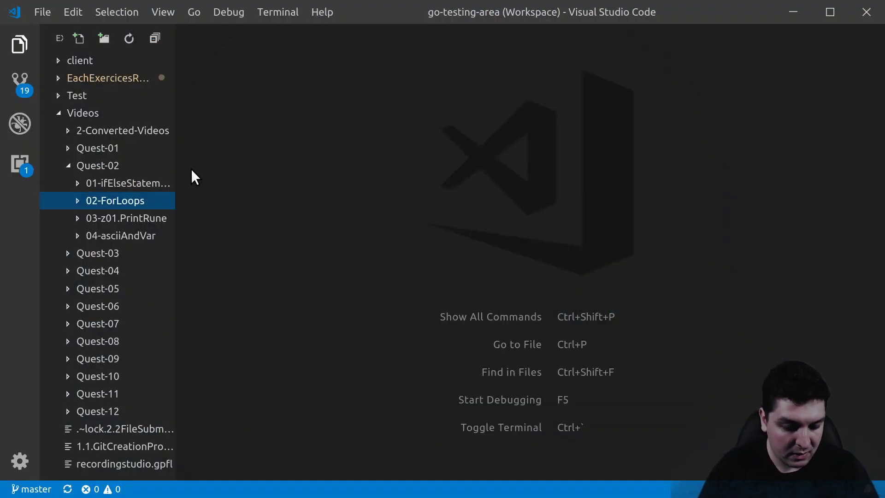
# Step: Open a terminal in 03-z01.PrintRune and create test.go with 'code test.go'
pyautogui.rightClick(114, 200)
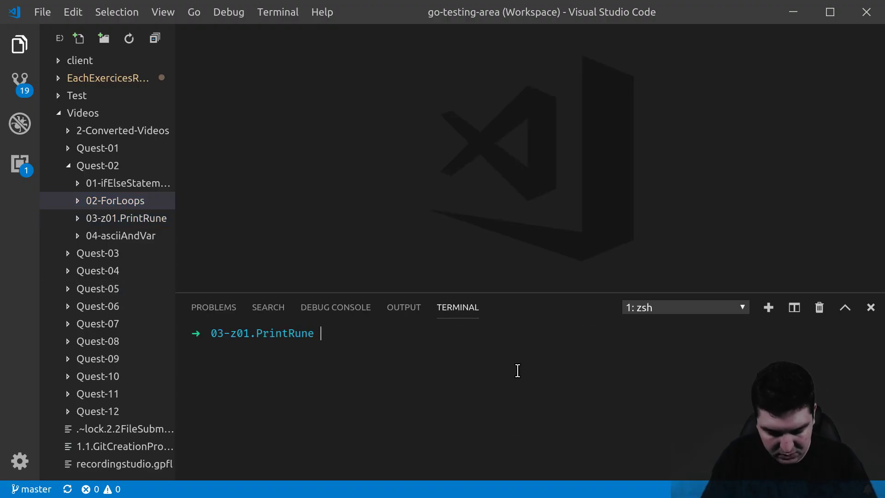
pyautogui.write('code test.go')
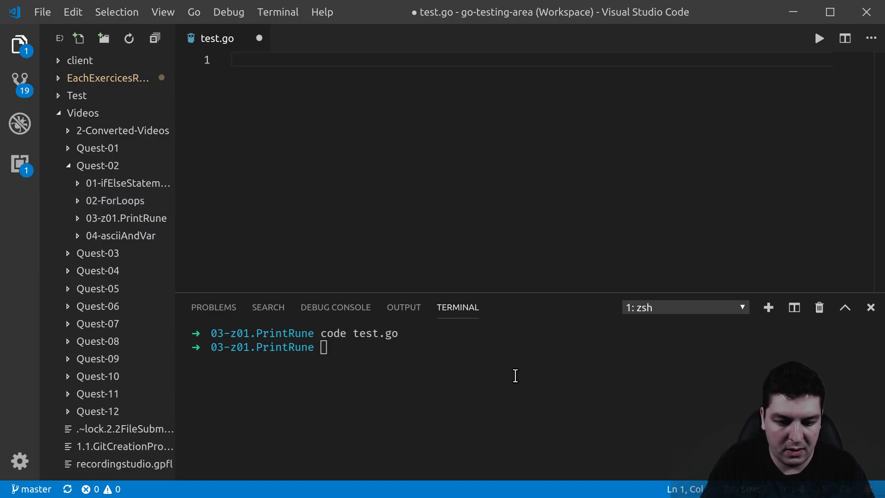
# Step: Write package main and an empty func main() body
pyautogui.write('package main')
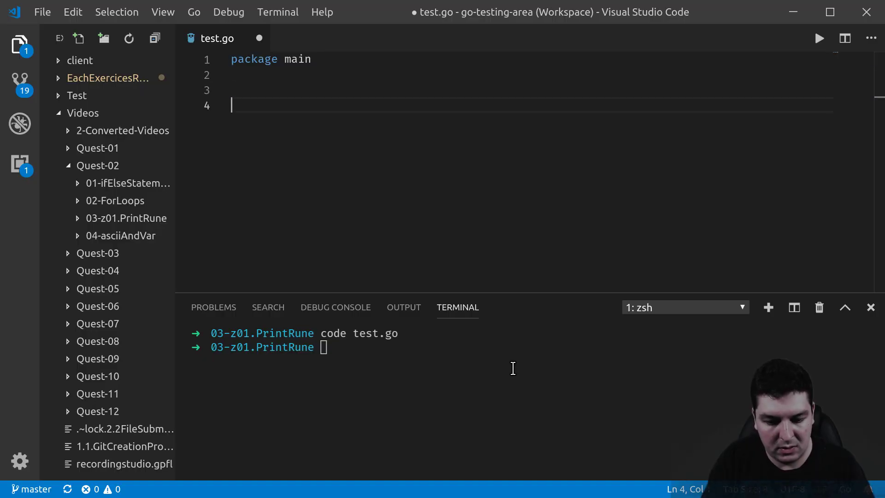
pyautogui.write('func ma')
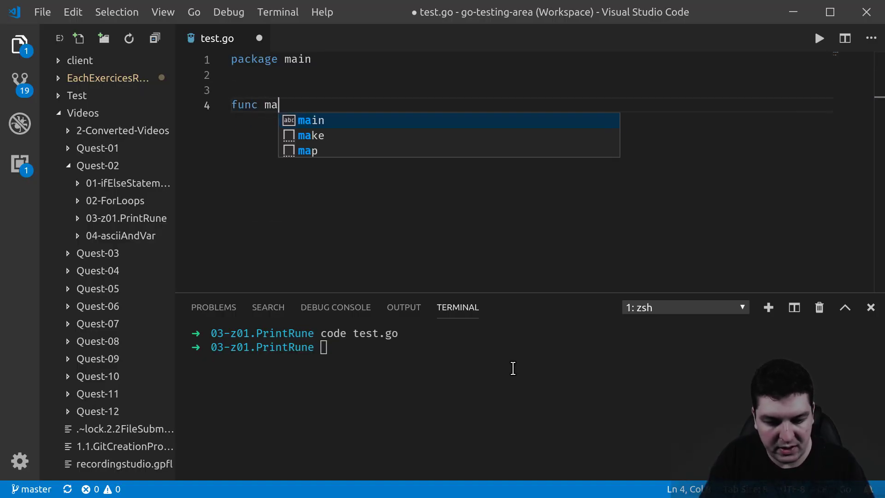
pyautogui.press('Tab')
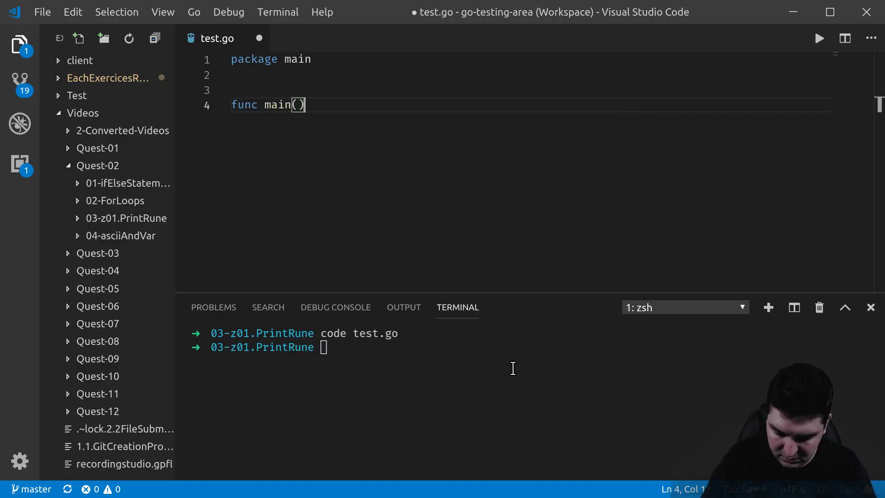
pyautogui.write('{')
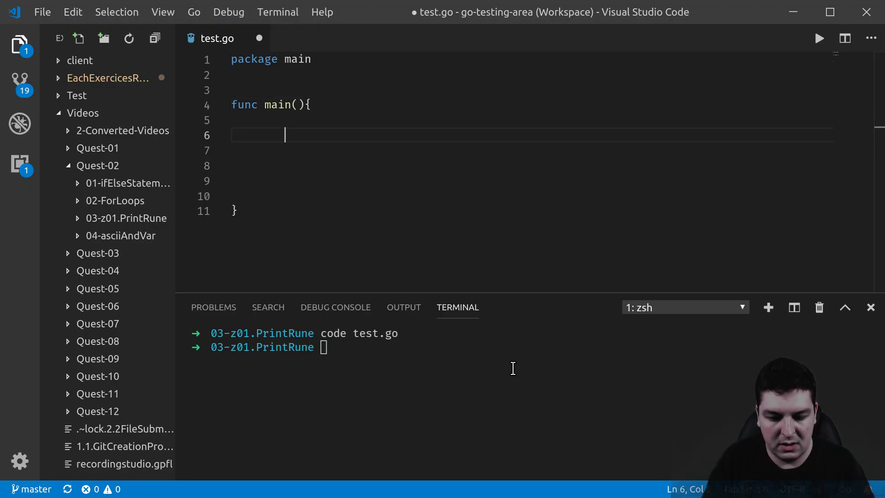
# Step: Declare var aRune rune = 'A' inside main
pyautogui.write('var')
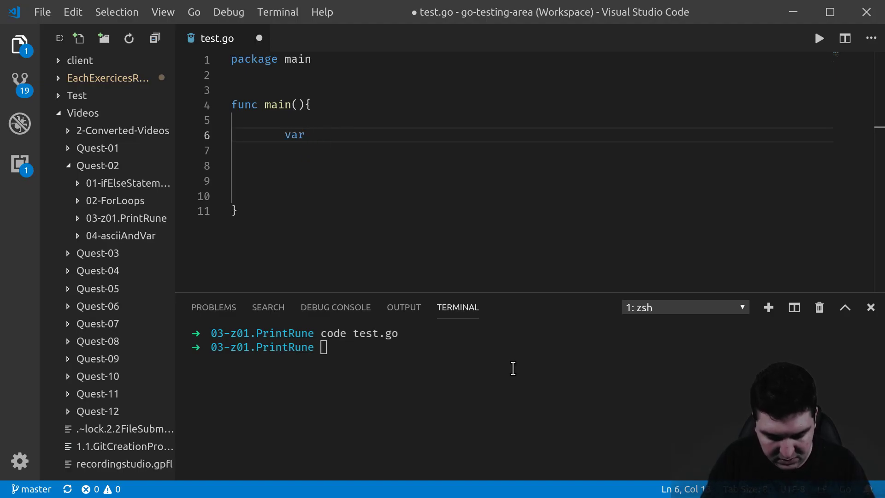
pyautogui.write('Arune')
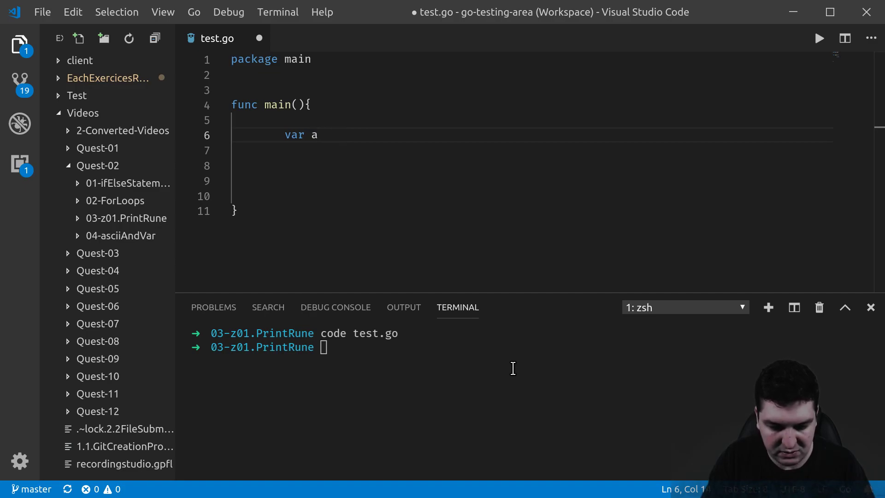
pyautogui.write('Rune')
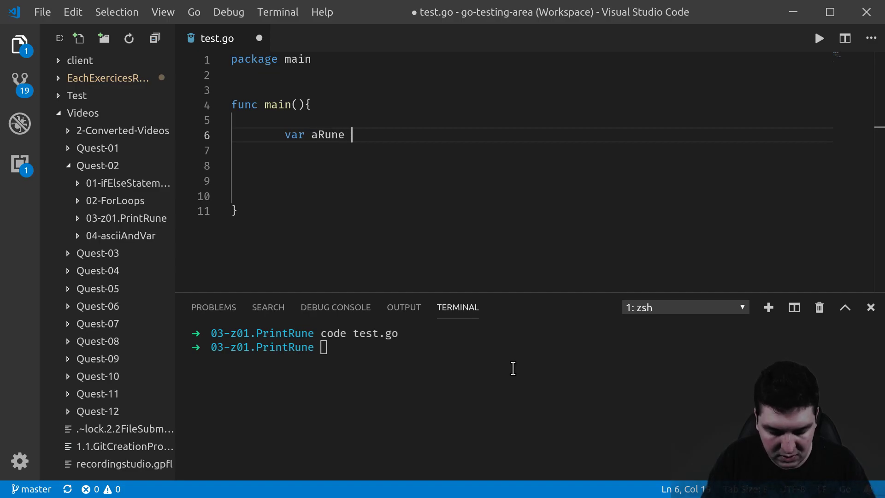
pyautogui.write('rune')
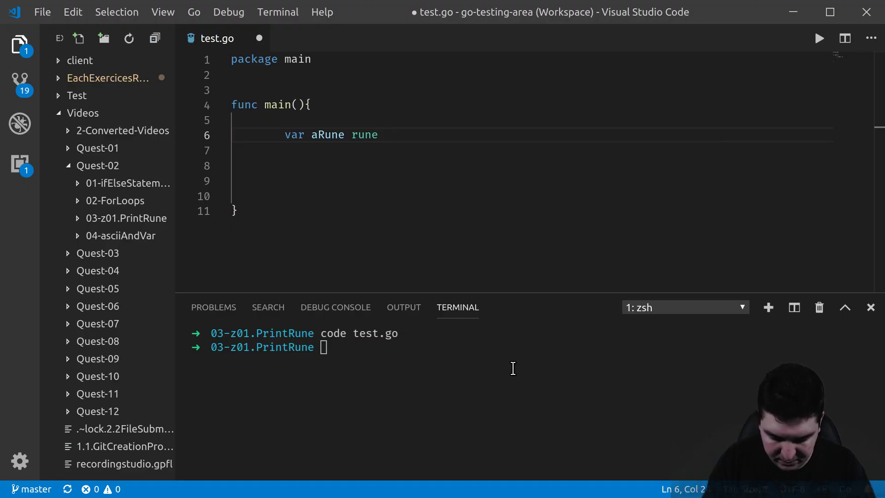
pyautogui.write('=')
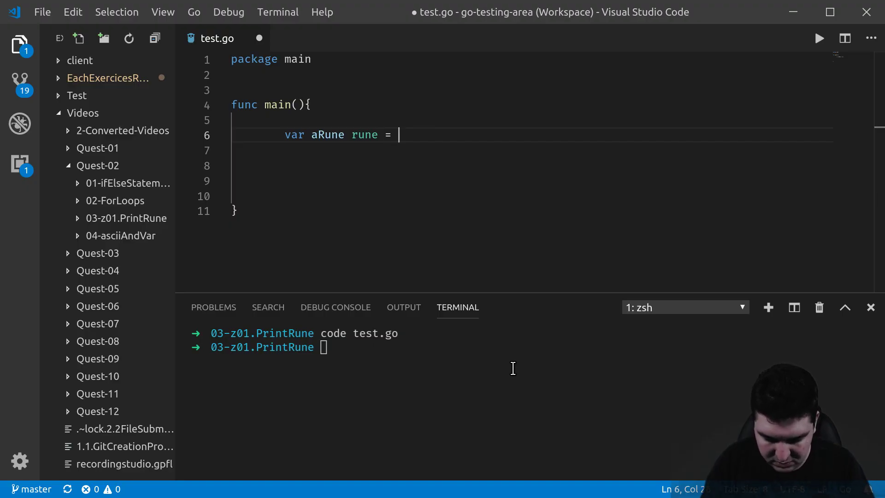
pyautogui.write("''")
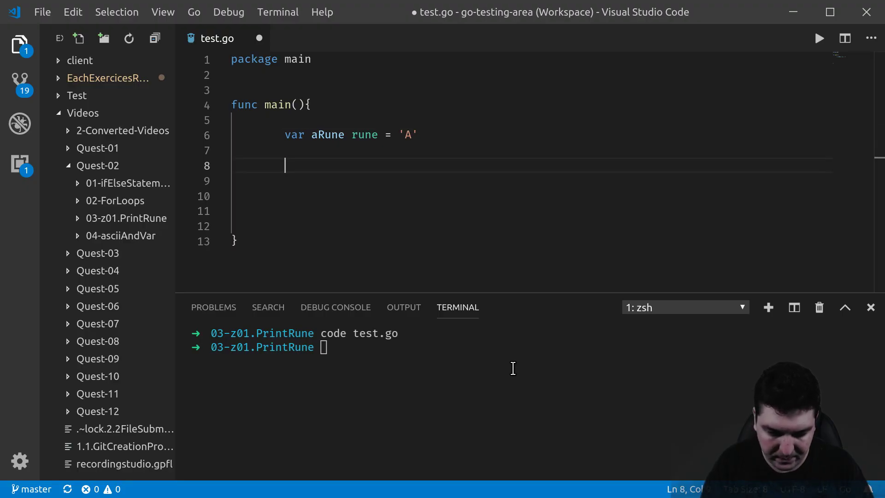
pyautogui.press('Enter')
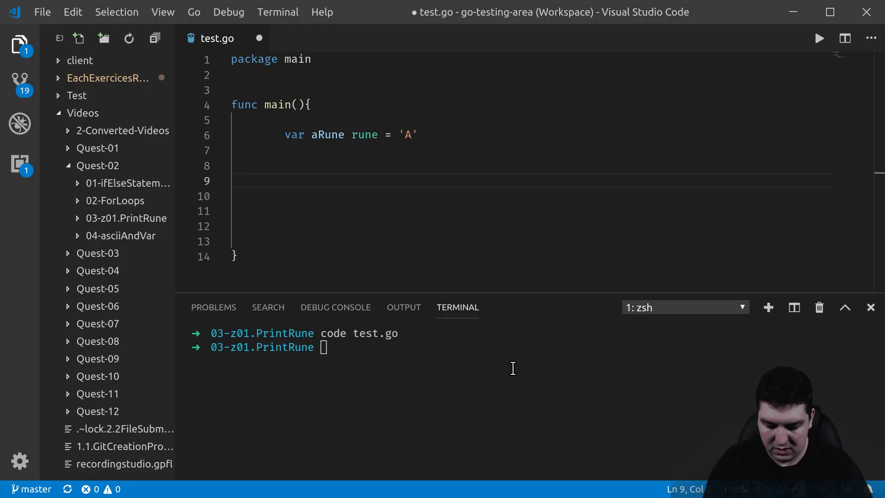
# Step: Call z01.PrintRune(aRune) on the next line
pyautogui.write('z0')
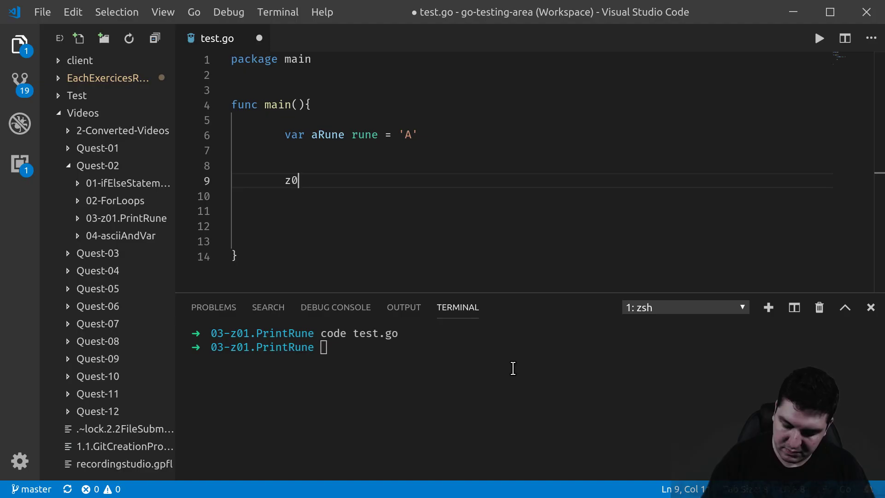
pyautogui.write('1.Pri')
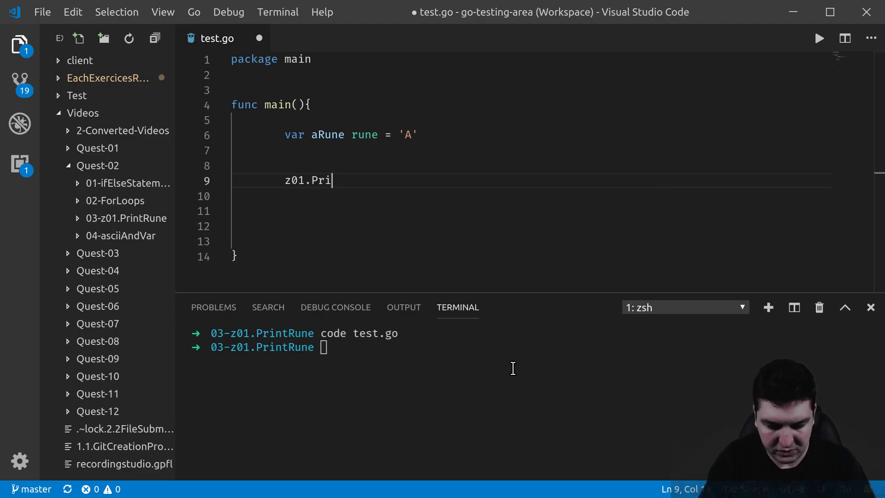
pyautogui.write('nt')
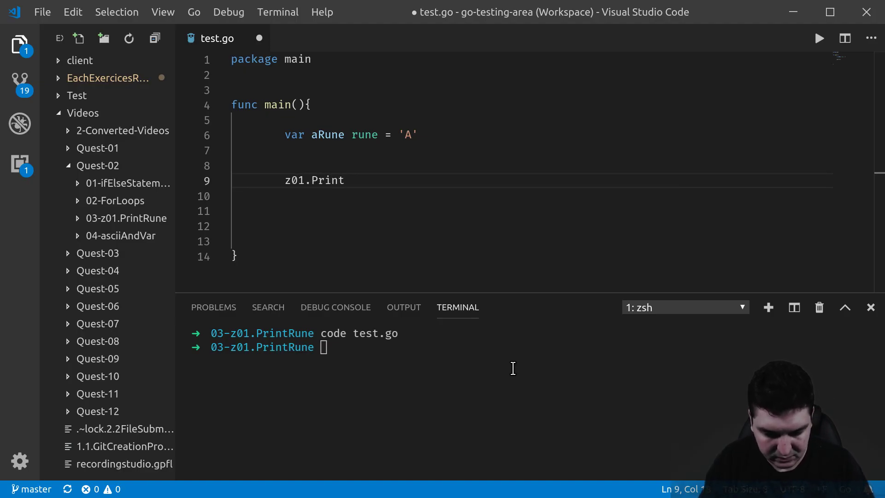
pyautogui.write('Rune()')
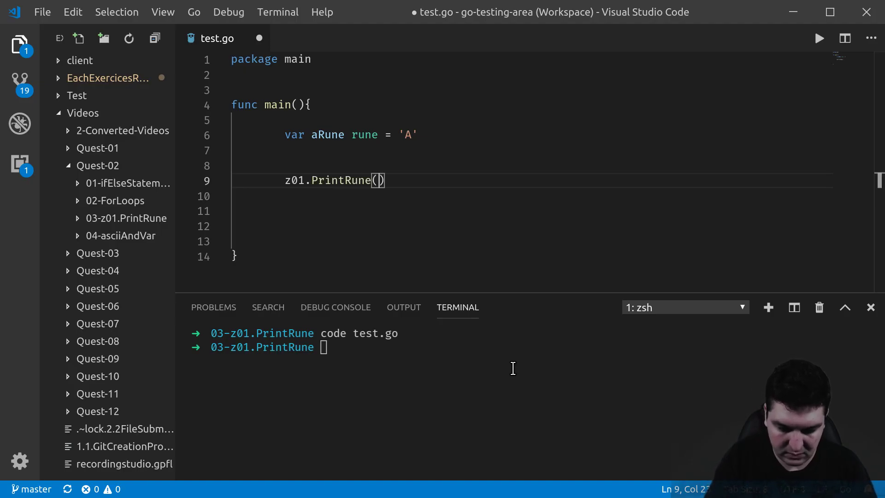
pyautogui.write('a')
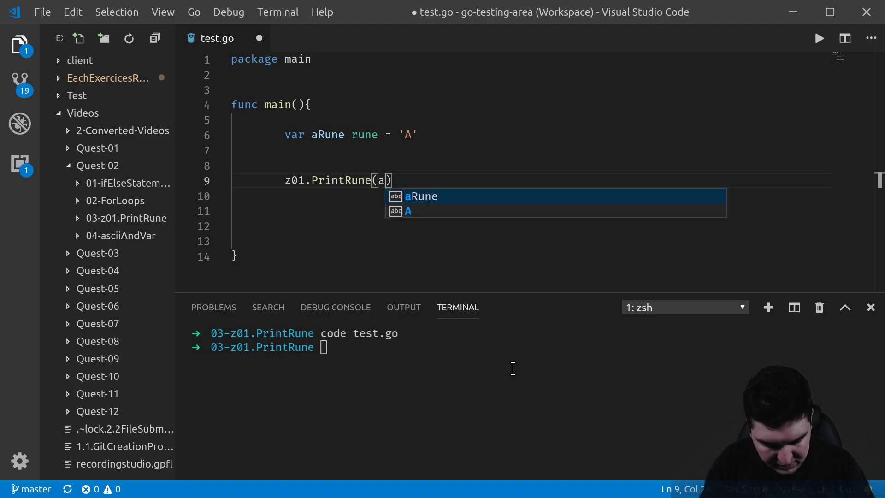
pyautogui.press('Tab')
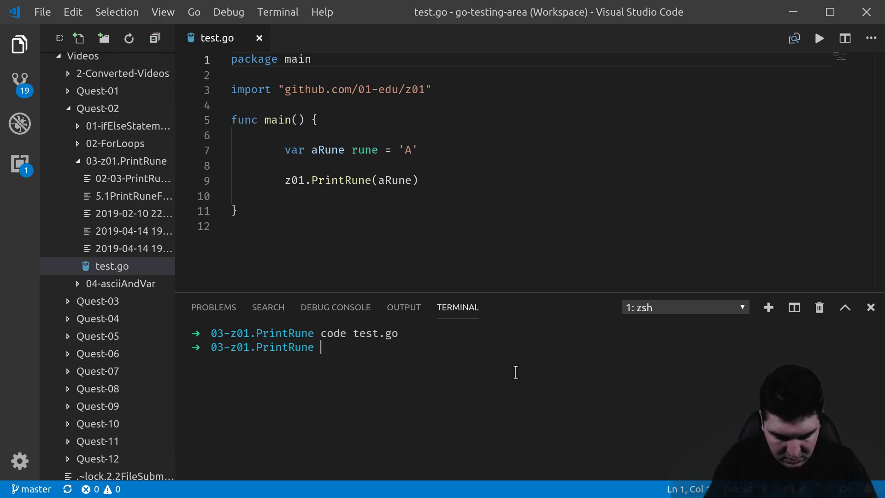
# Step: Run 'go run test.go' in the terminal, printing A
pyautogui.write('GO RUN')
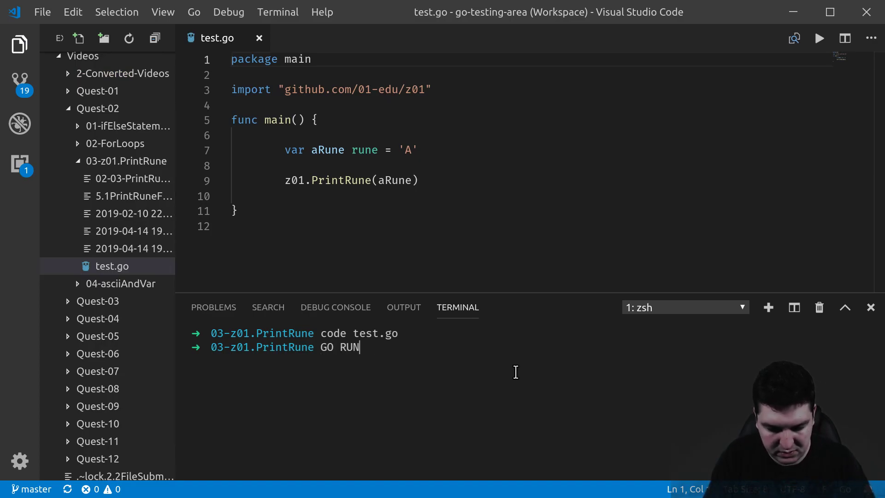
pyautogui.write('go run')
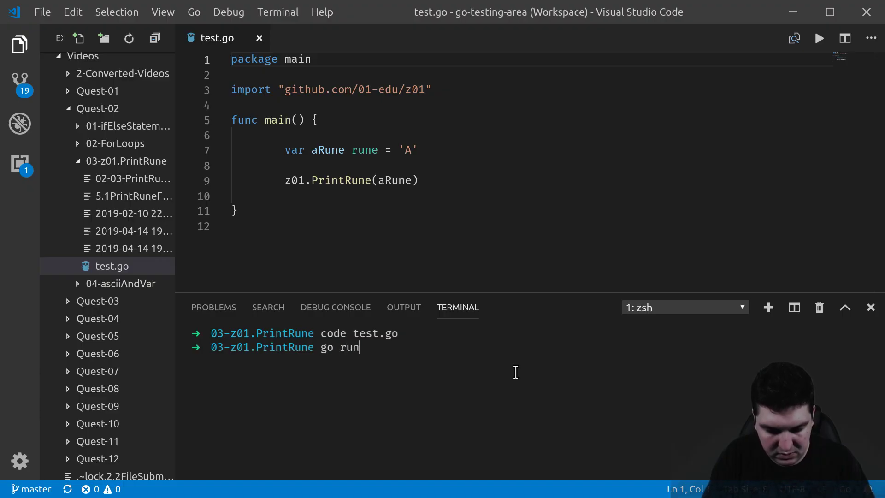
pyautogui.press('Enter')
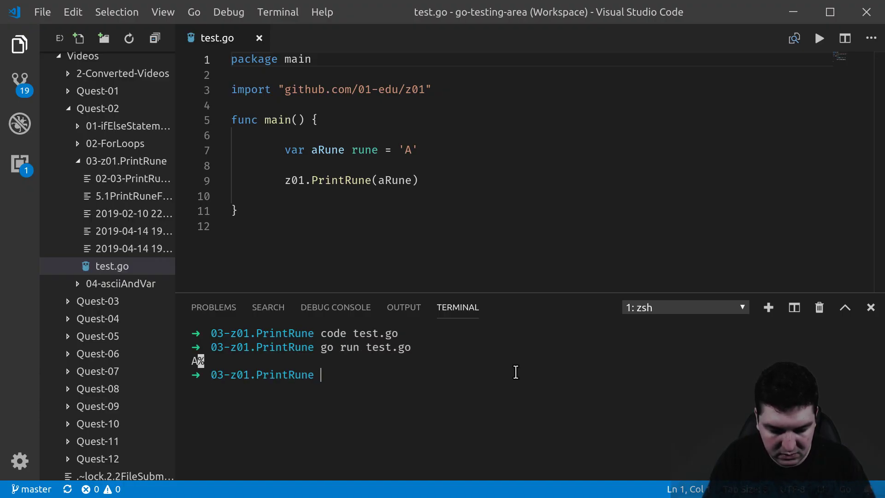
pyautogui.moveTo(482, 377)
pyautogui.write('string')
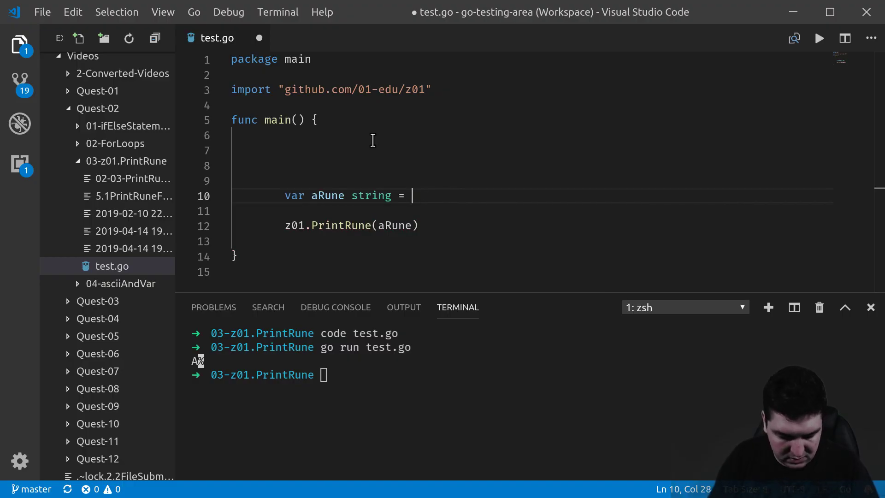
# Step: Change aRune to a string holding "Hello" and move to the PrintRune argument
pyautogui.write('"Hello"')
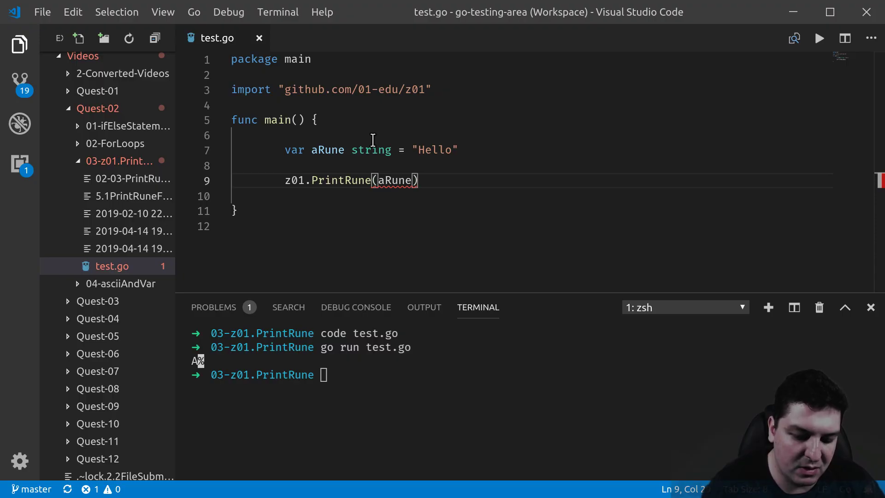
pyautogui.click(389, 180)
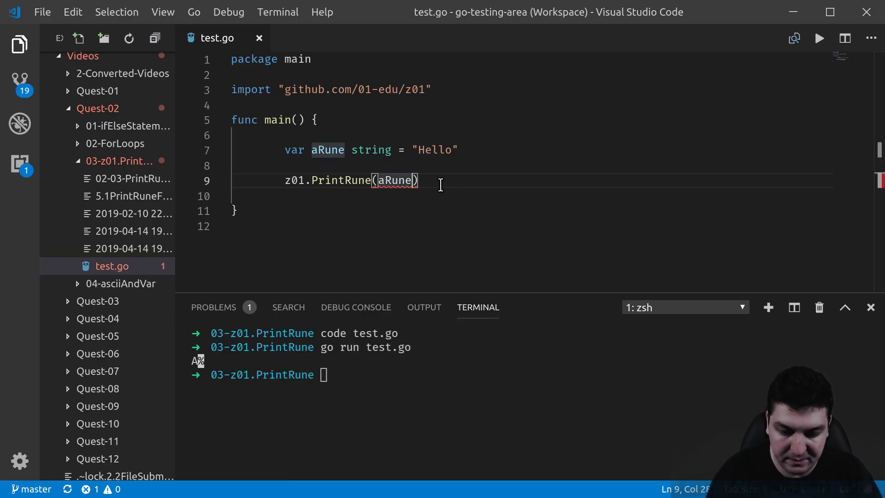
# Step: Replace the PrintRune argument with rune(aRune[0]) and save the file
pyautogui.press('Backspace')
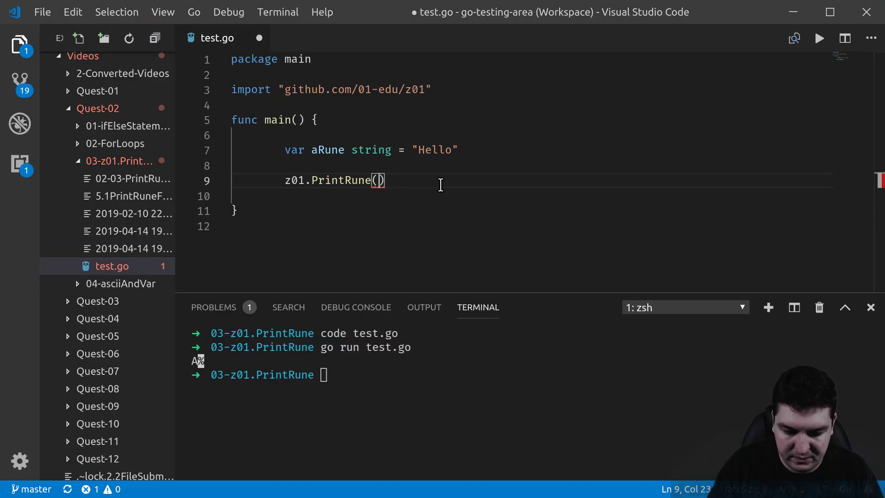
pyautogui.write('aRune')
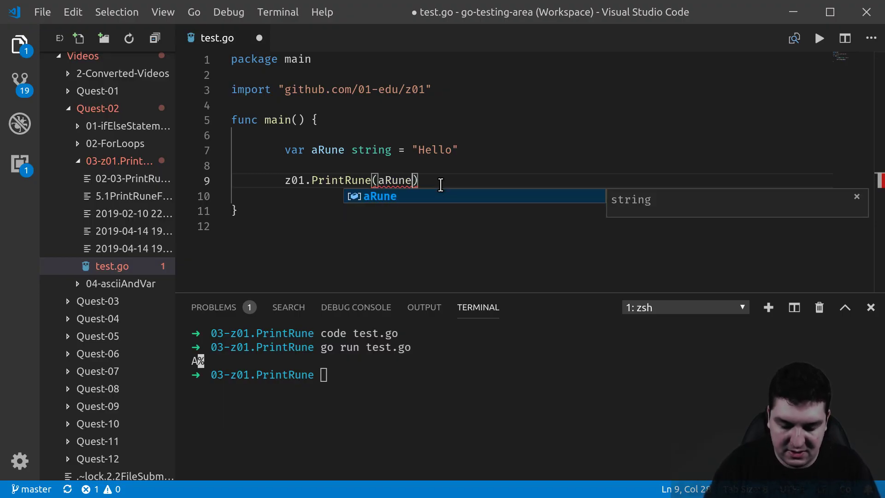
pyautogui.write('[]')
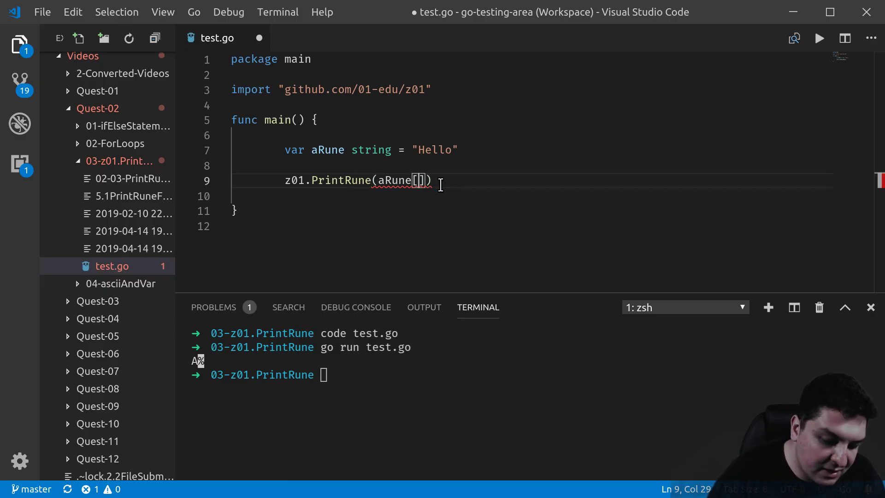
pyautogui.write('0')
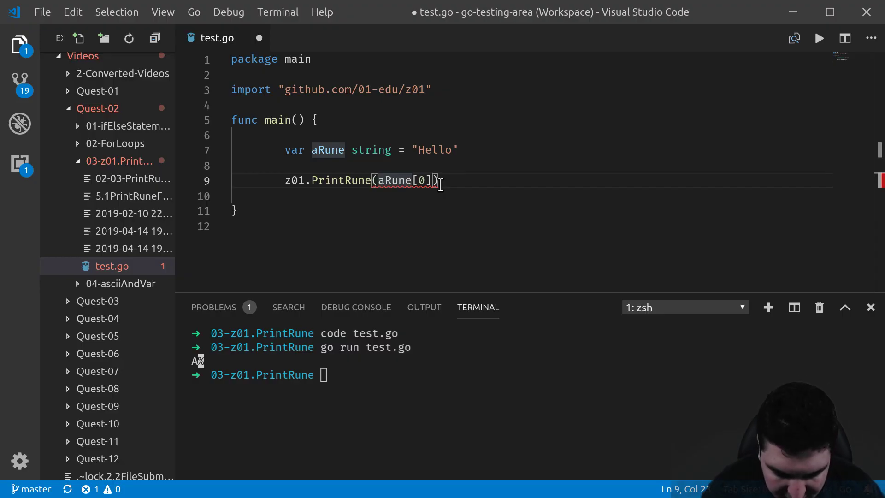
pyautogui.write('rune(')
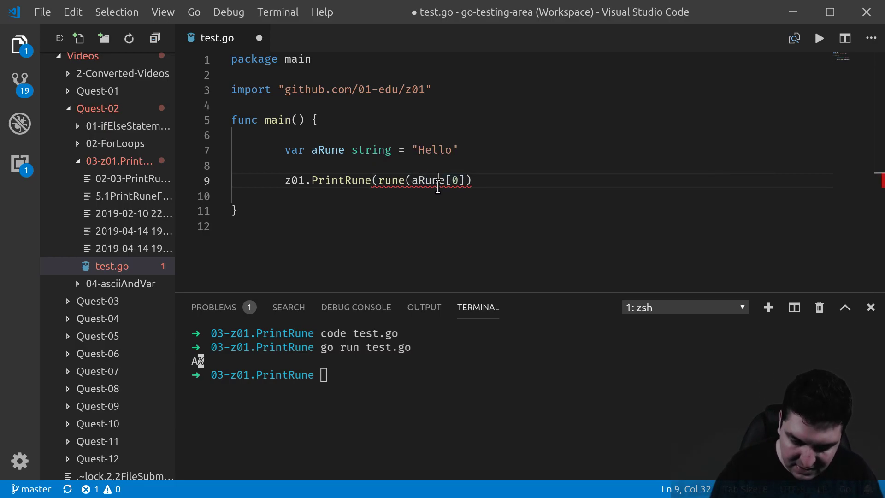
pyautogui.write(')')
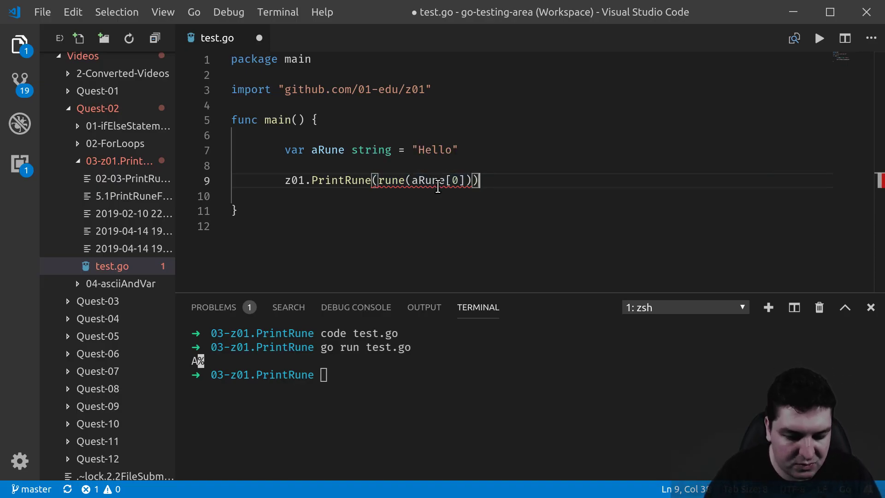
pyautogui.press('ctrl+s')
pyautogui.write('go run test.go')
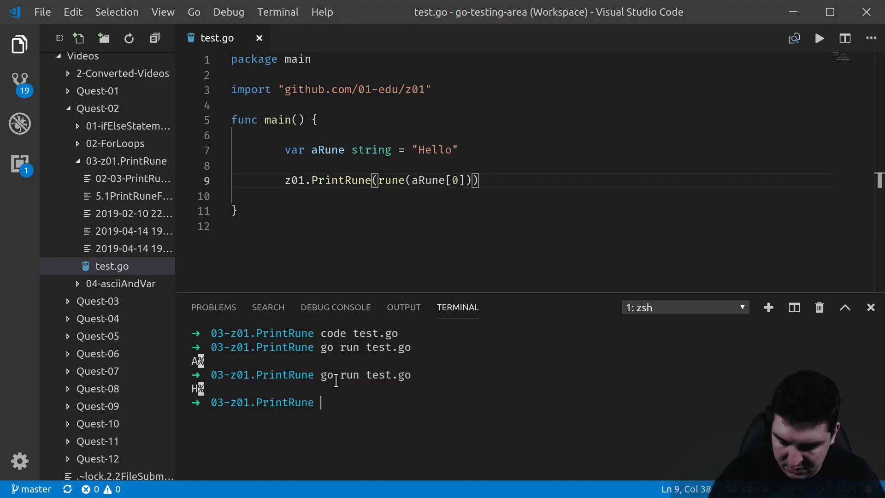
pyautogui.moveTo(247, 298)
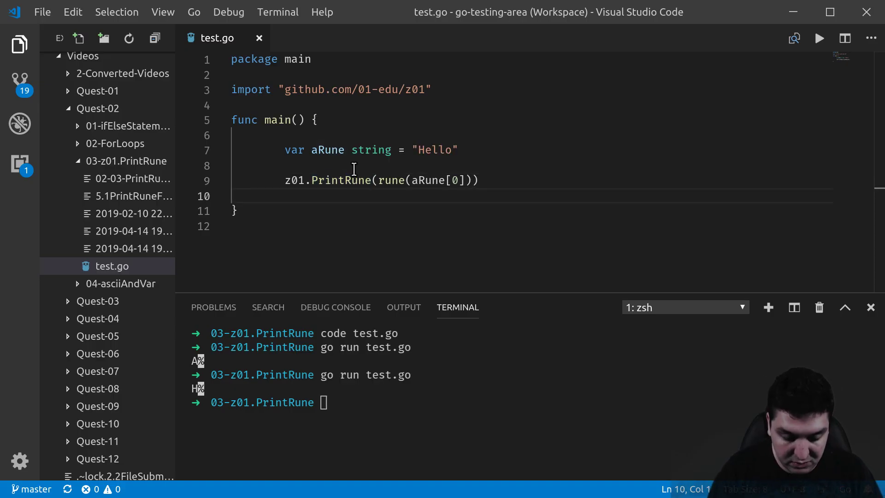
# Step: Paste four more PrintRune lines indexing aRune[1] through aRune[4]
pyautogui.write('z01.PrintRune(rune(aRune[0]))')
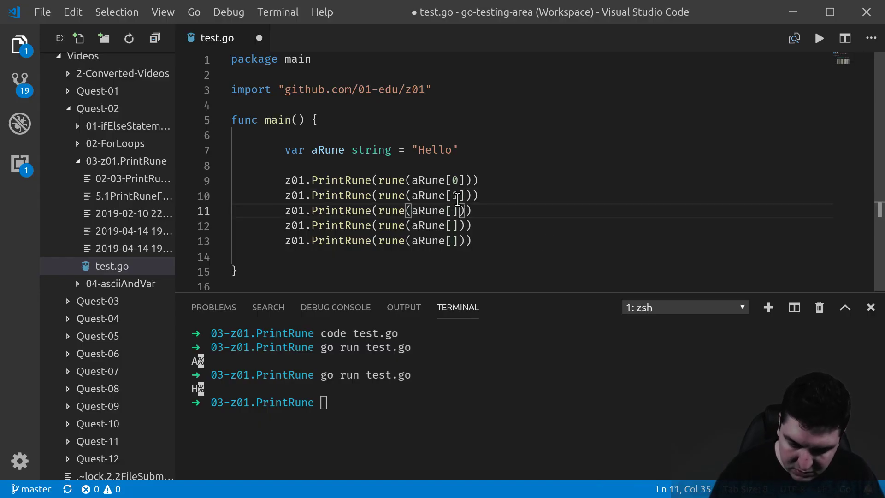
pyautogui.write('2')
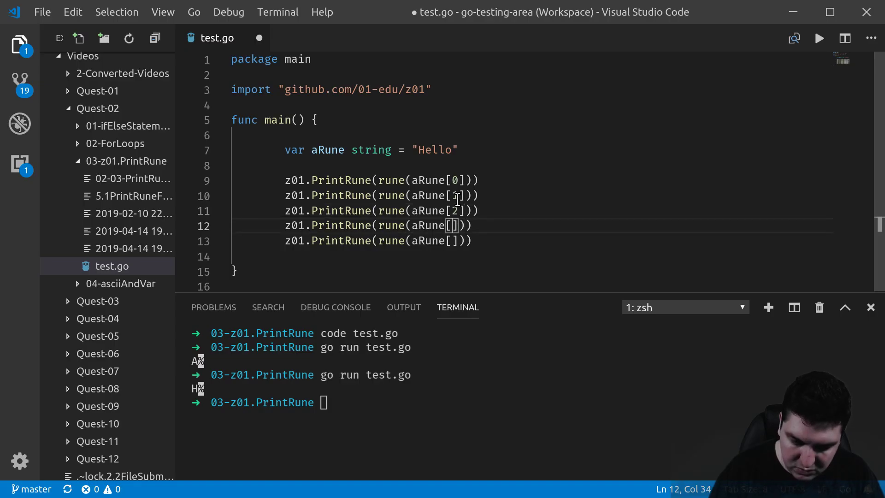
pyautogui.write('3')
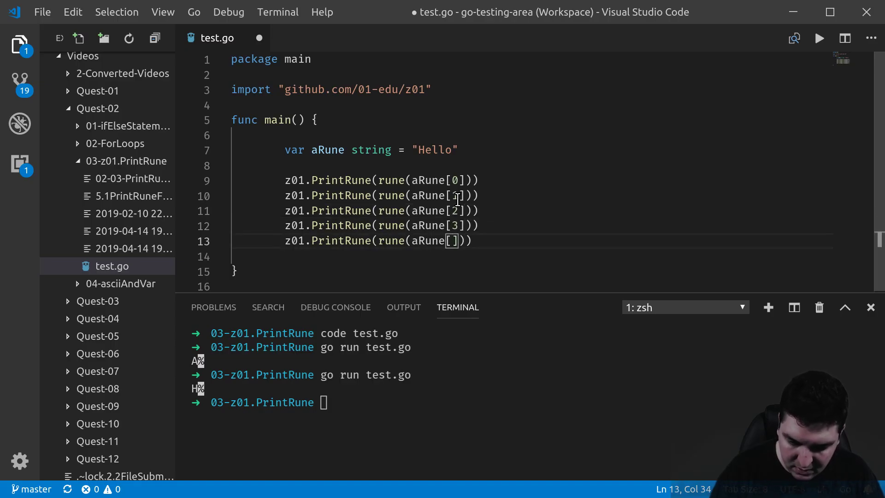
pyautogui.write('4')
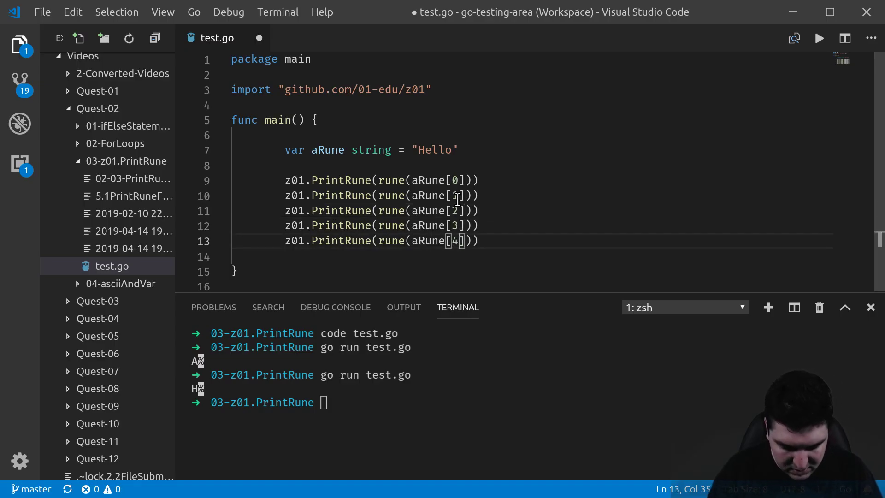